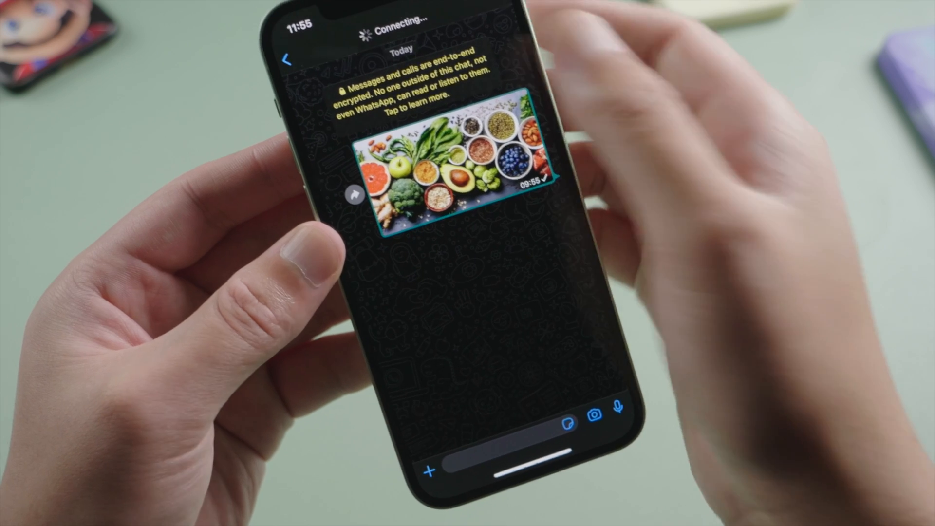
# Return to the Chats list and delete one conversation via swipe, More, Delete Chat
pyautogui.click(311, 59)
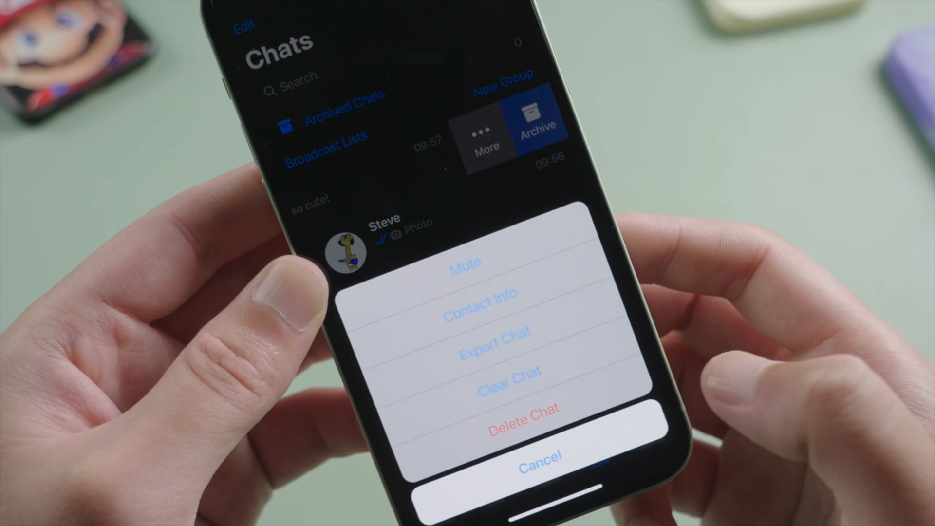
pyautogui.click(523, 431)
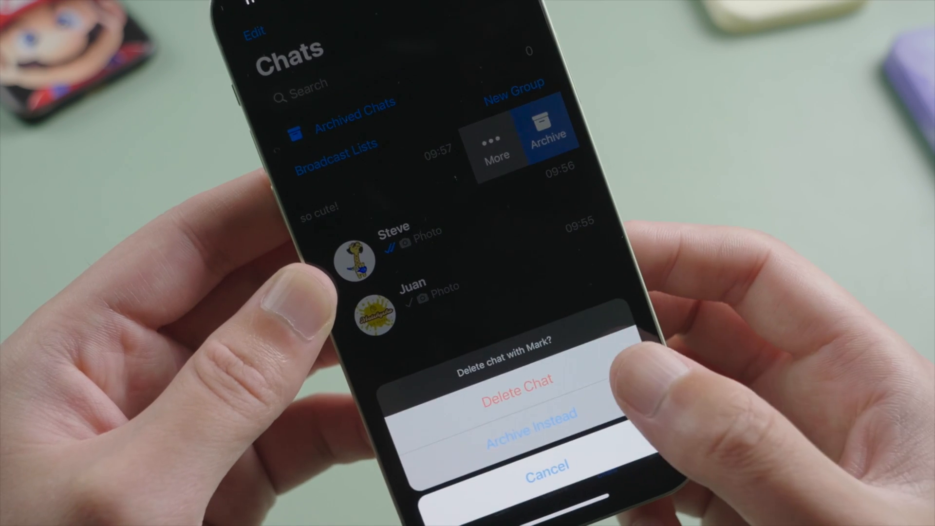
pyautogui.click(518, 393)
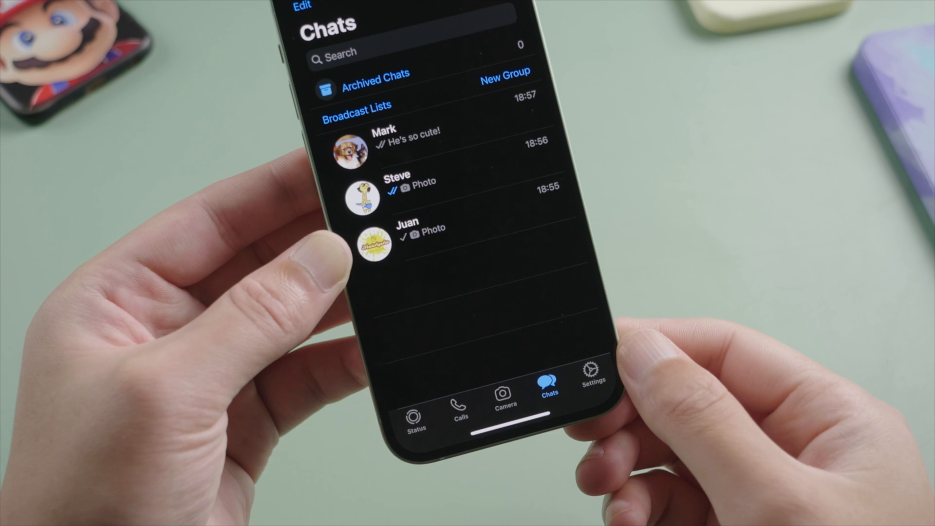
# Go to Settings > Chats to reach Chat Backup and Delete All Chats
pyautogui.click(592, 380)
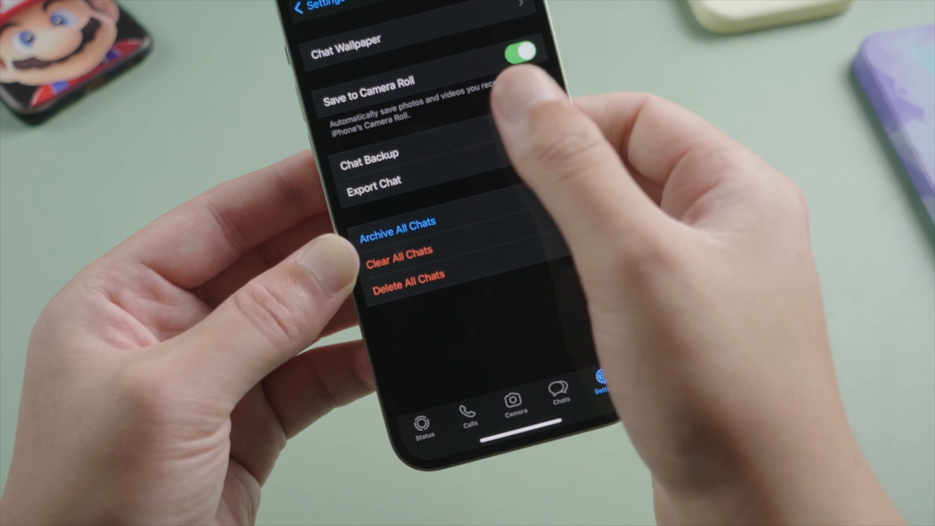
pyautogui.click(368, 152)
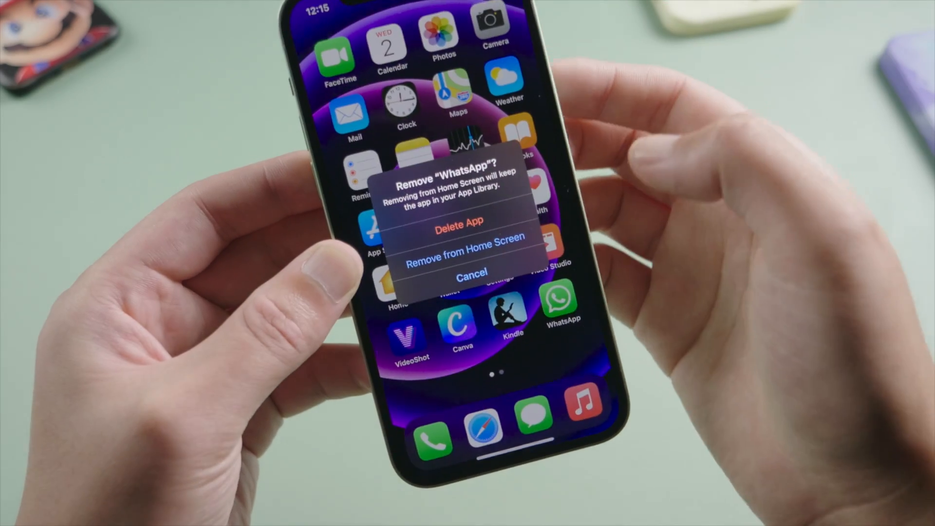
# Remove the WhatsApp app from the phone so it can be reinstalled
pyautogui.click(458, 225)
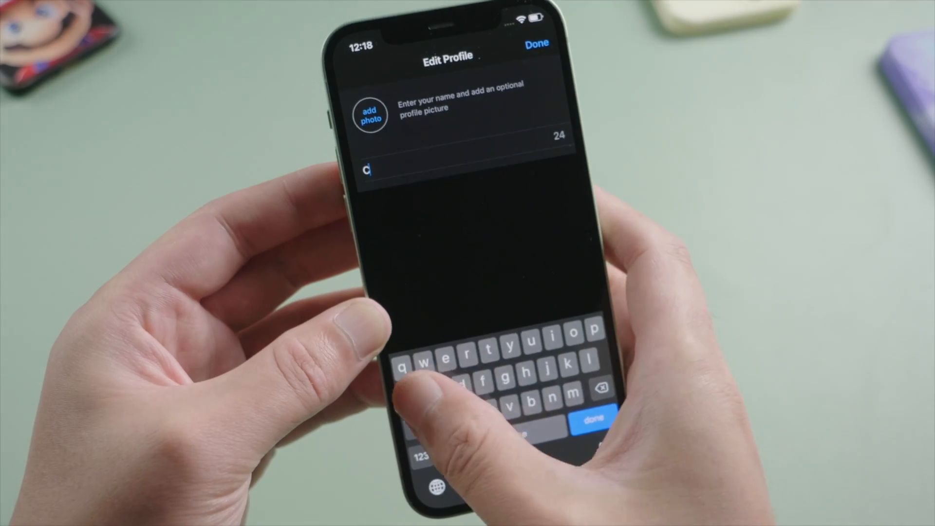
# Enter the profile name 'arl' and finish setup so the chat history restores
pyautogui.write('arl')
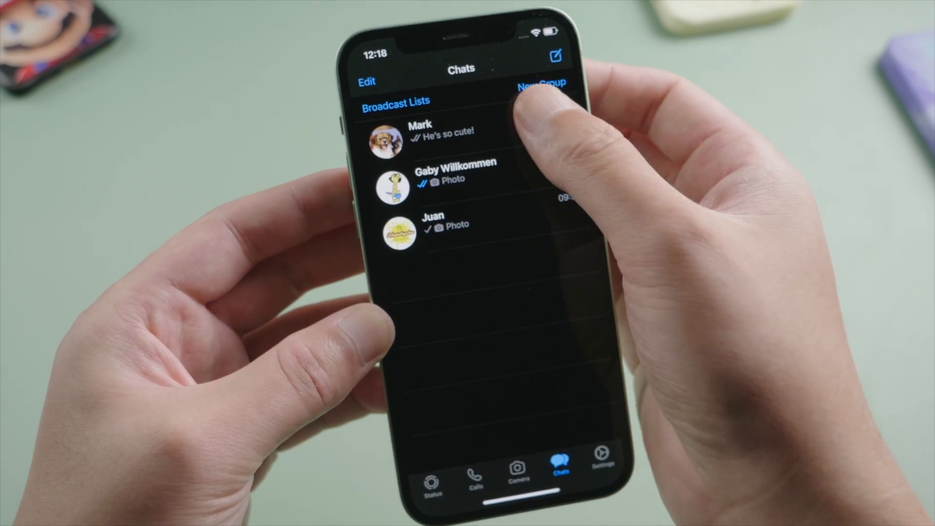
pyautogui.click(448, 179)
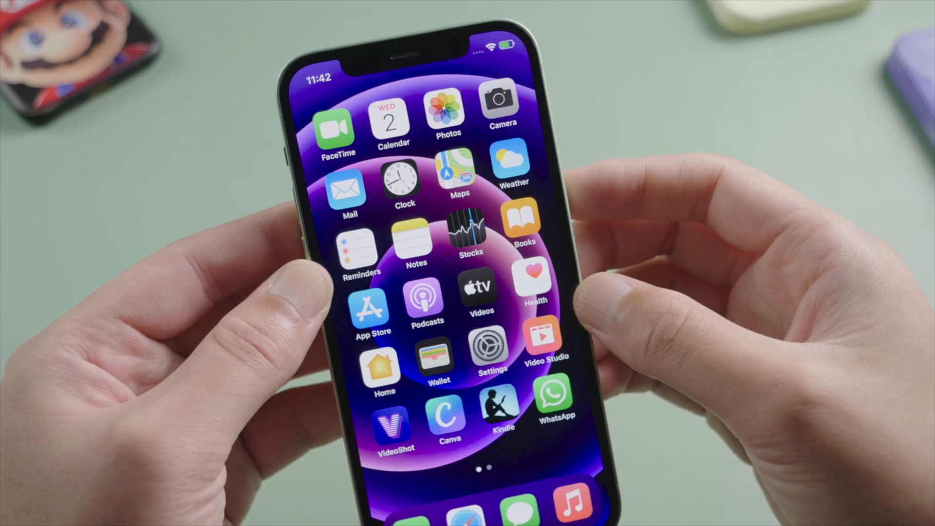
# Launch the phone's Settings from the Home Screen
pyautogui.click(491, 346)
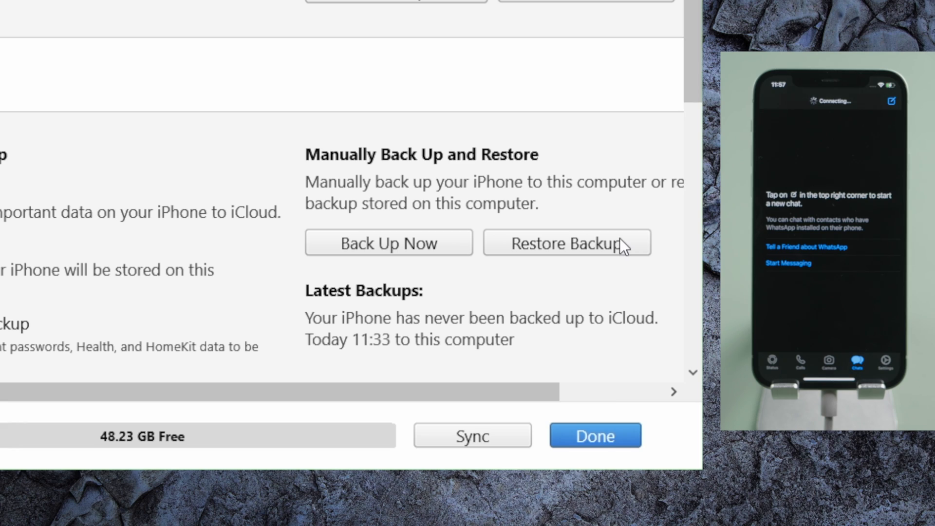
# Restore the iPhone from today's 11:33 computer backup
pyautogui.click(566, 243)
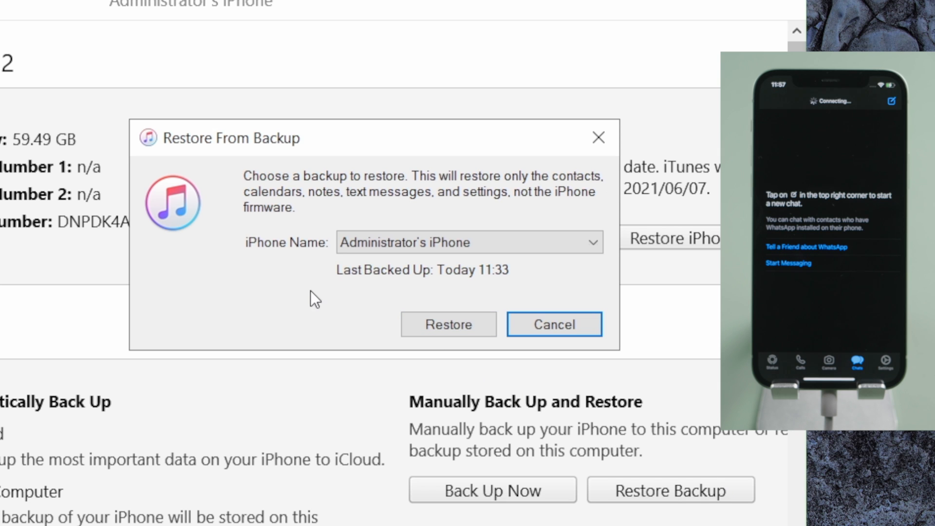
pyautogui.moveTo(486, 323)
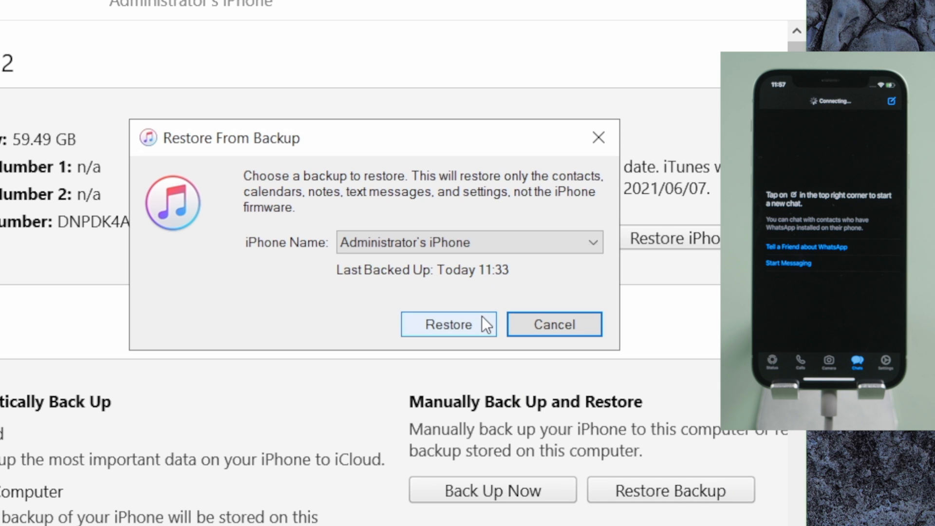
pyautogui.click(448, 324)
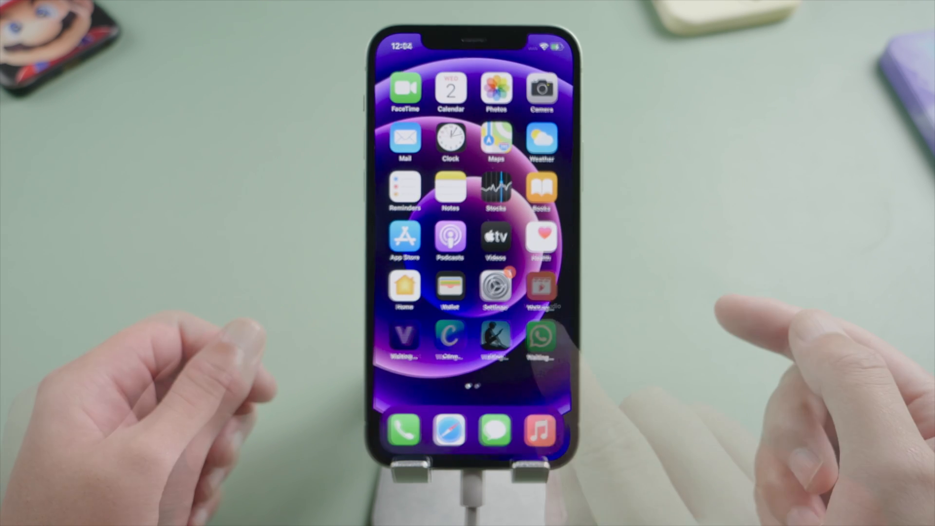
# Launch WhatsApp after the restore and view the third restored conversation
pyautogui.click(541, 337)
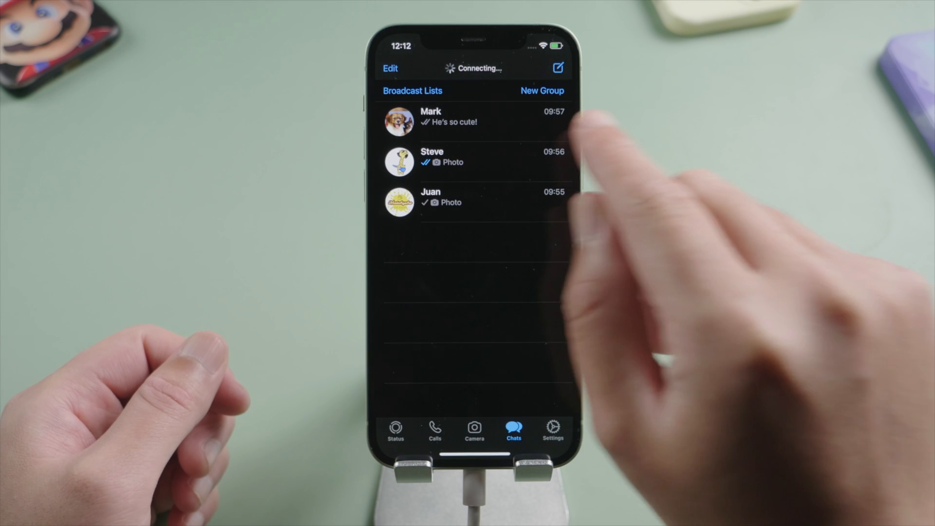
pyautogui.click(472, 202)
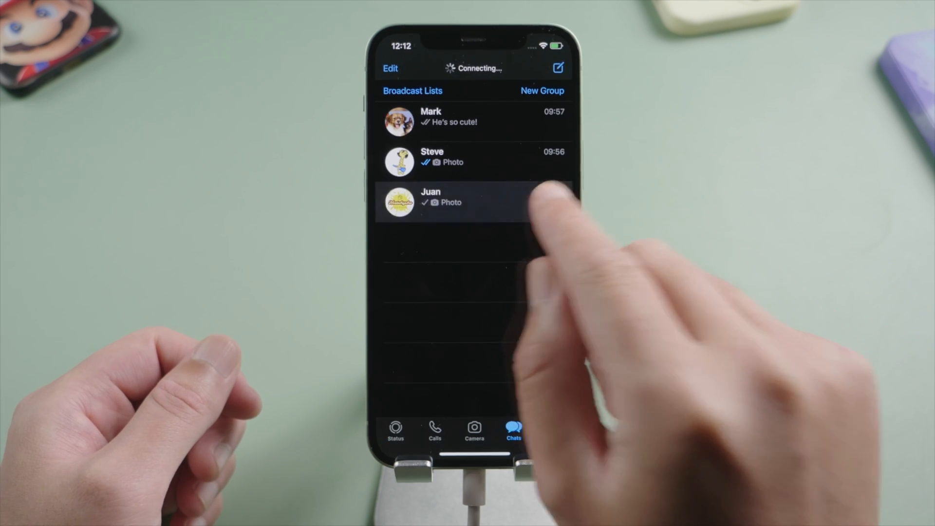